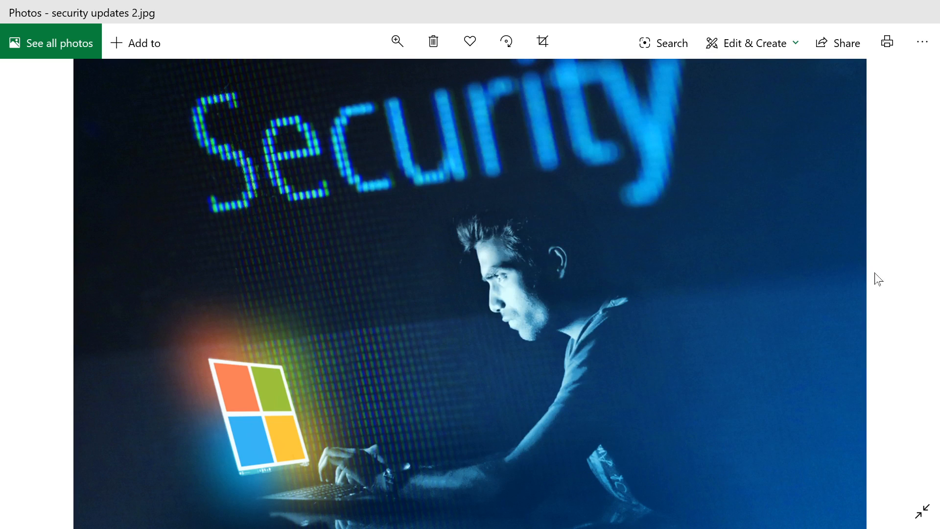
mouse_move(875, 315)
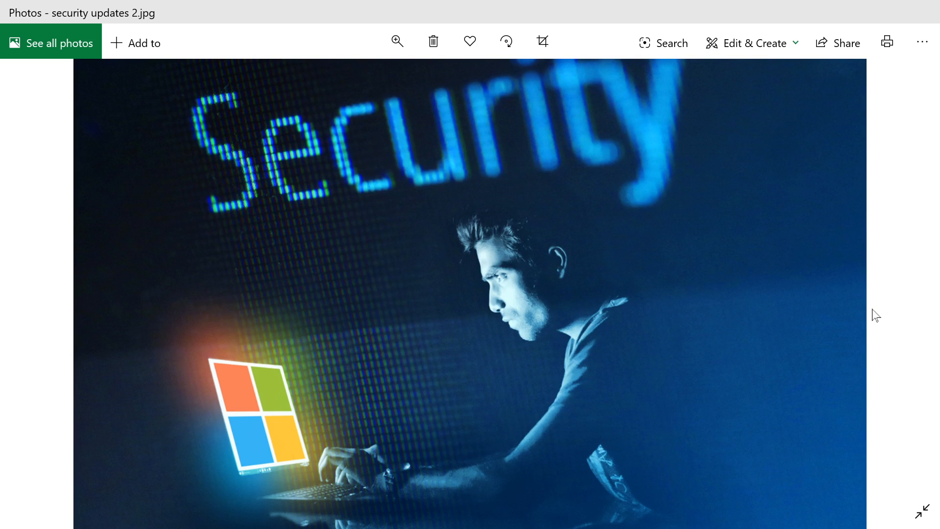
mouse_move(719, 253)
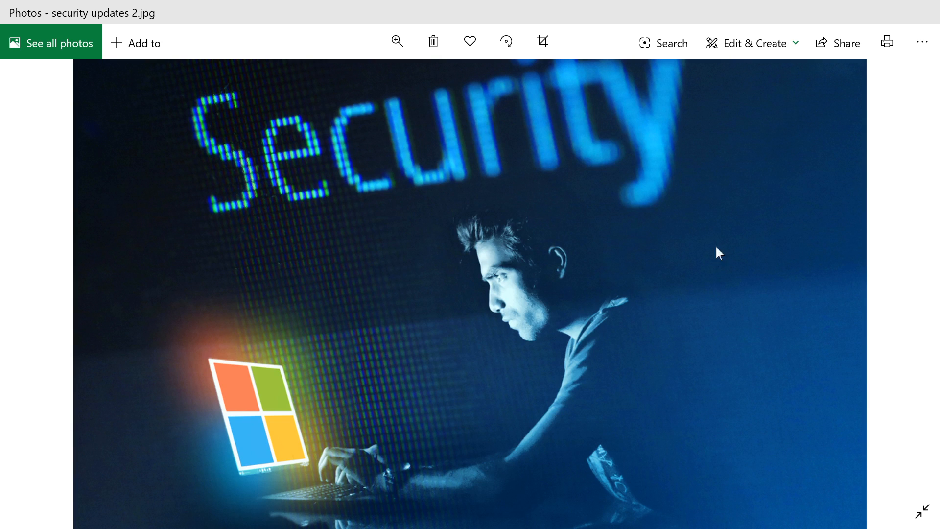
mouse_move(933, 275)
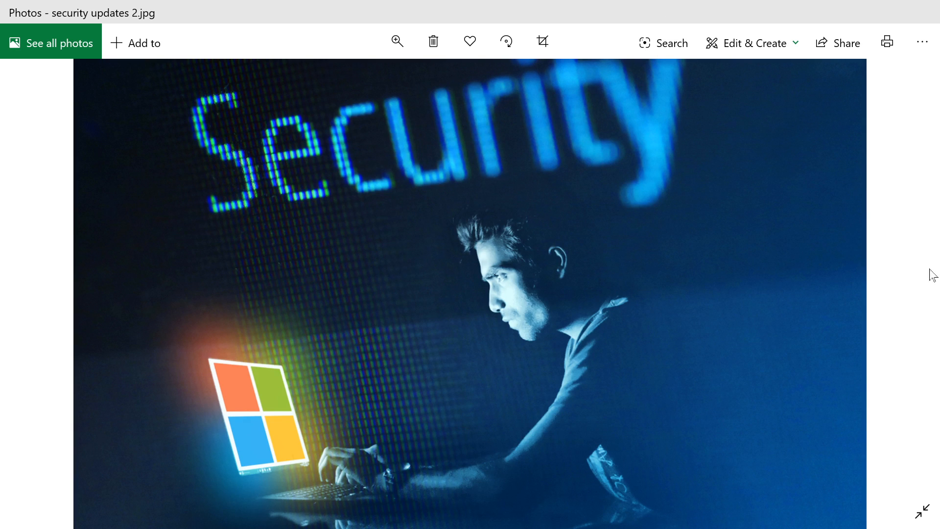